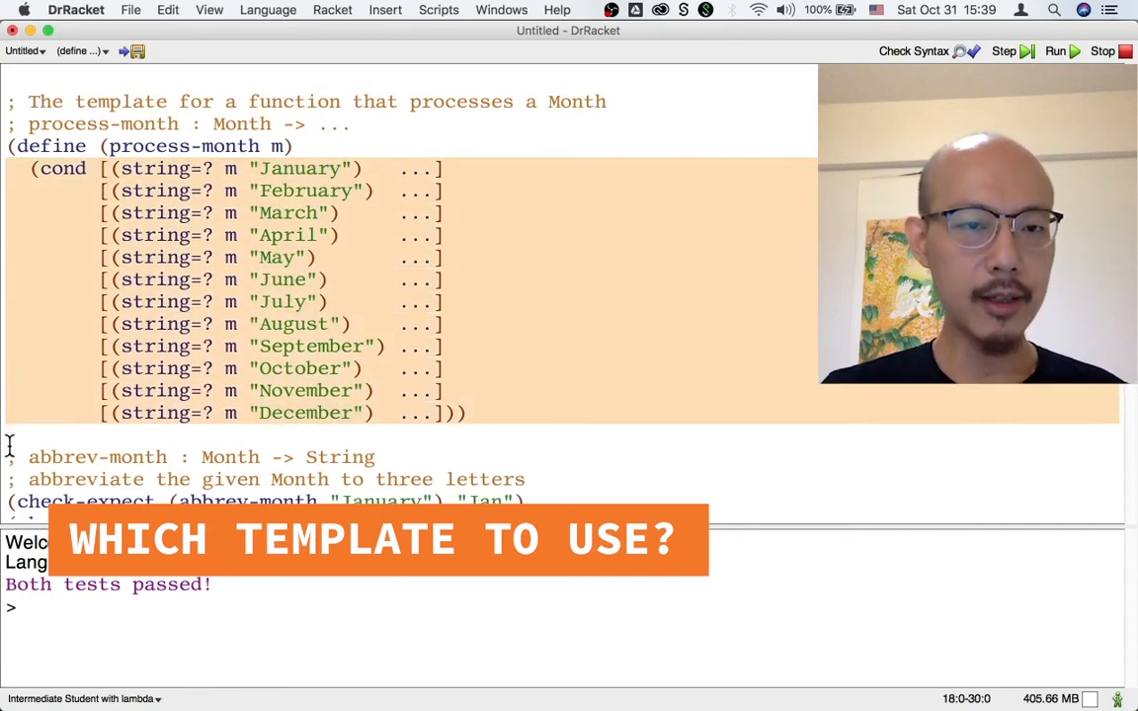
Write the January clause's nested cond on f: "January" for "long", "Jan" for "short"
scroll("down", 3)
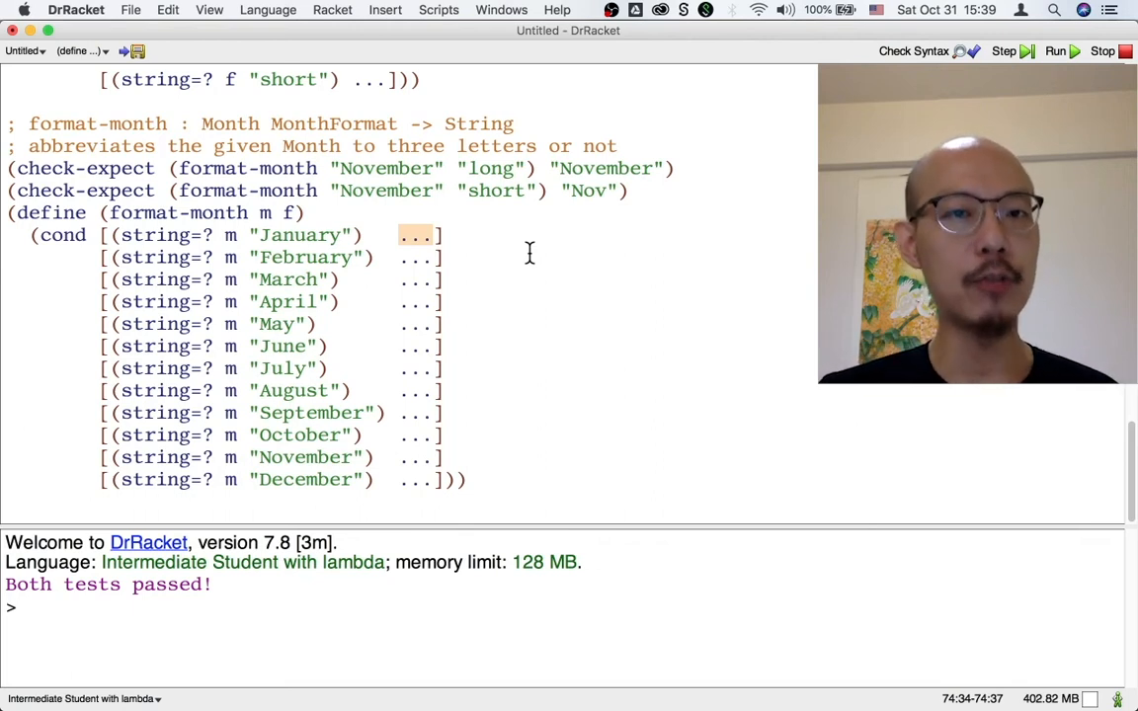
type("(cond]")
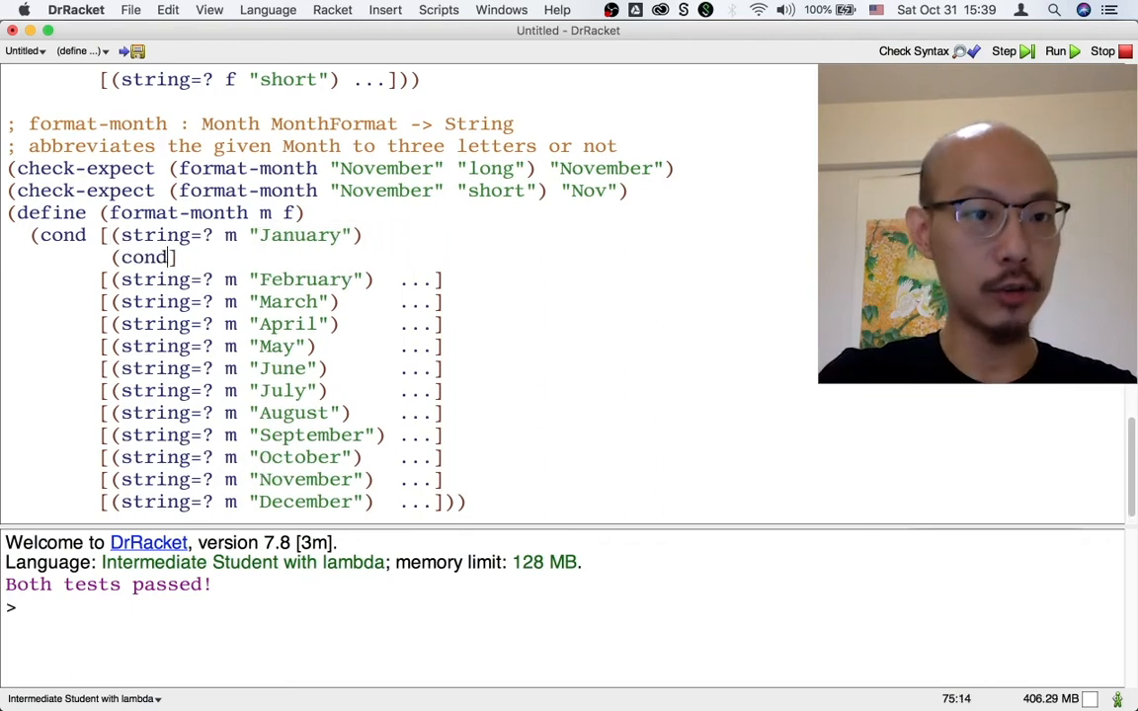
type("[(s")
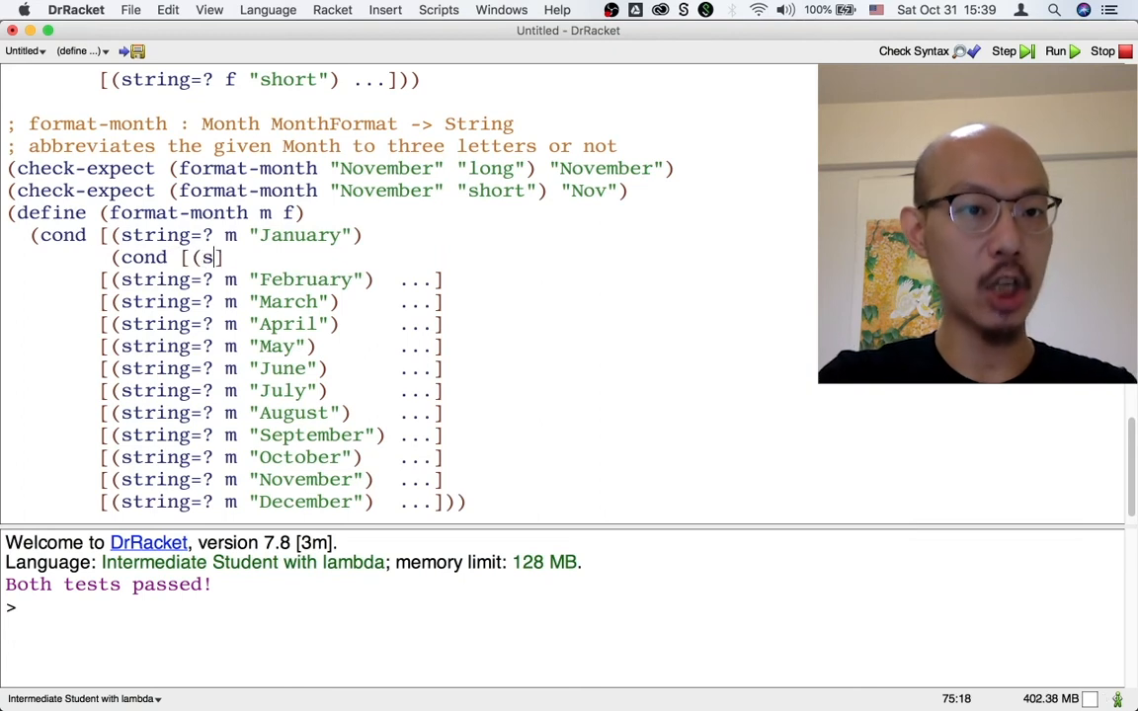
type("tring=? f \"long")
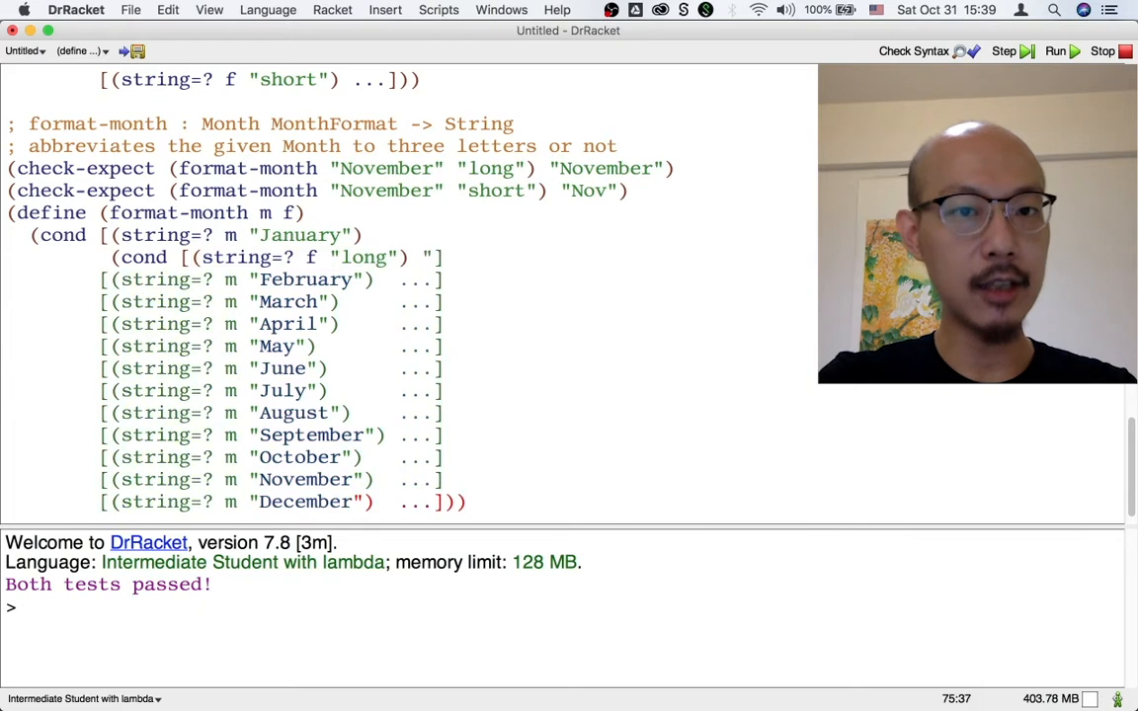
type("\"January\"]")
type("[(string=? f \"short\") \"Jan\"])]")
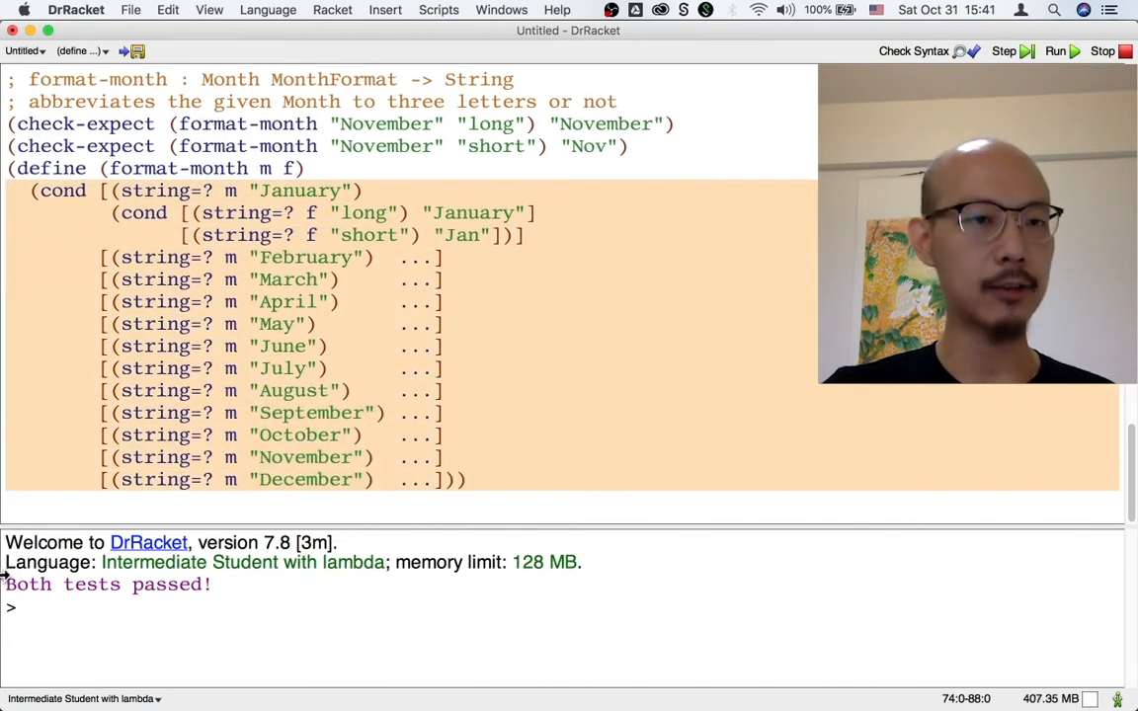
Scroll back up to the format-month definition to rework its body as a cond on f
scroll("up", 3)
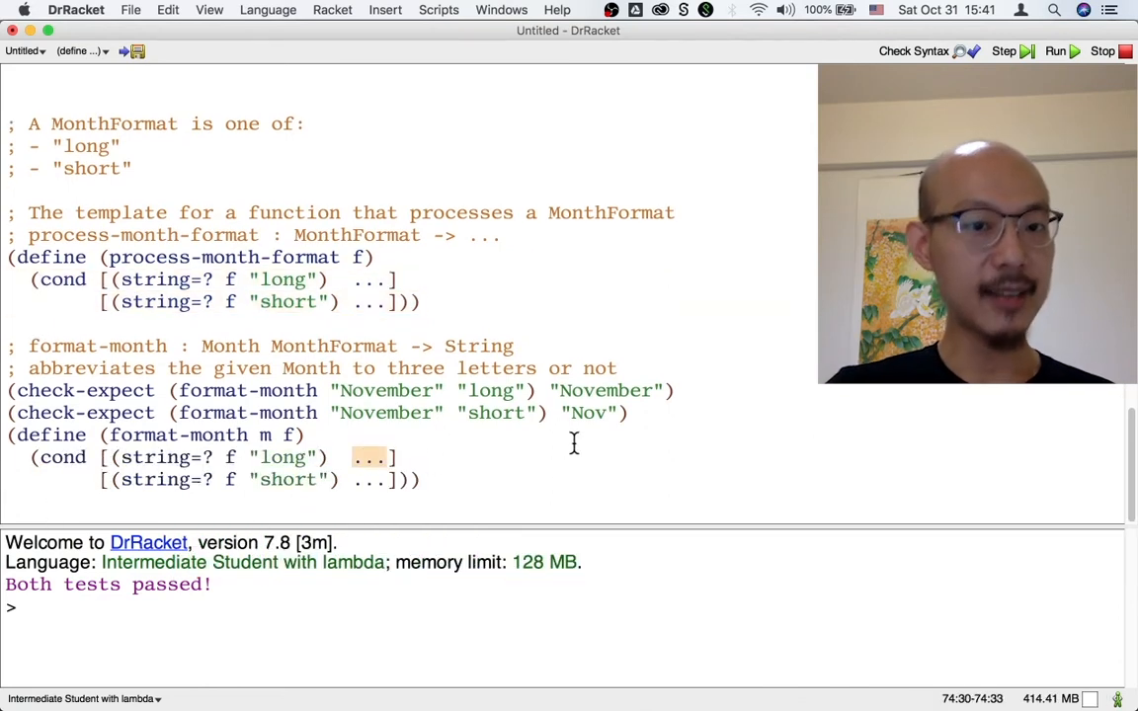
mouse_move(604, 447)
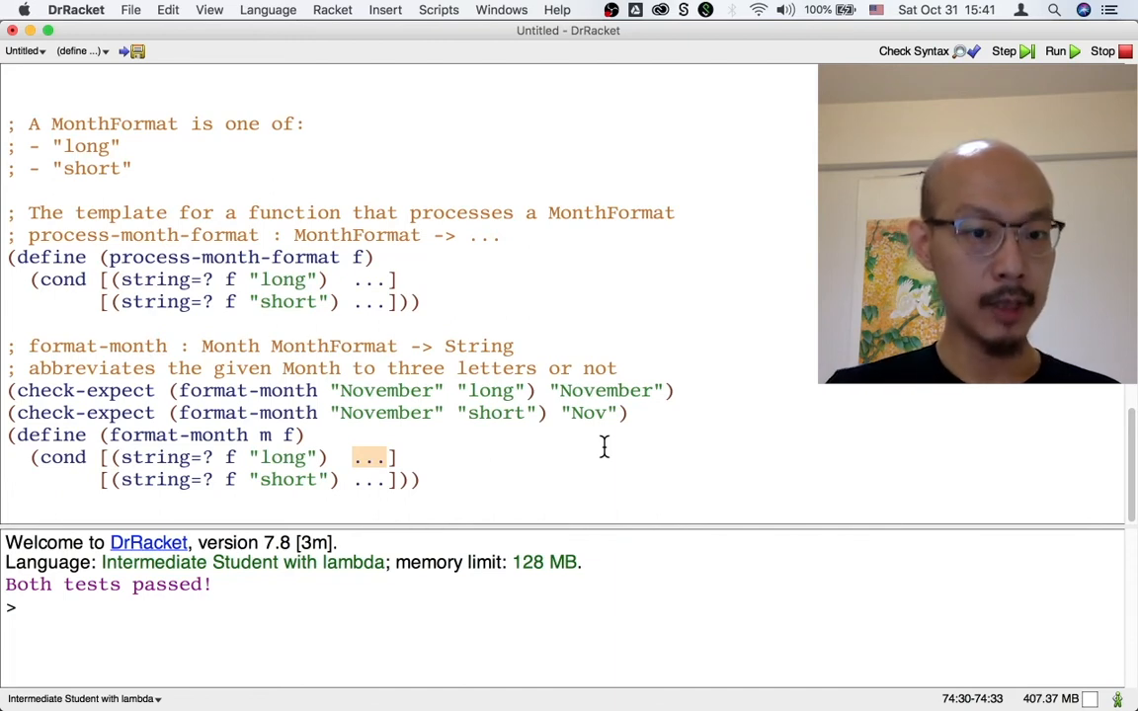
Answer m for "long" and (abbrev-month m) for "short", then run: all 4 tests pass
type("m")
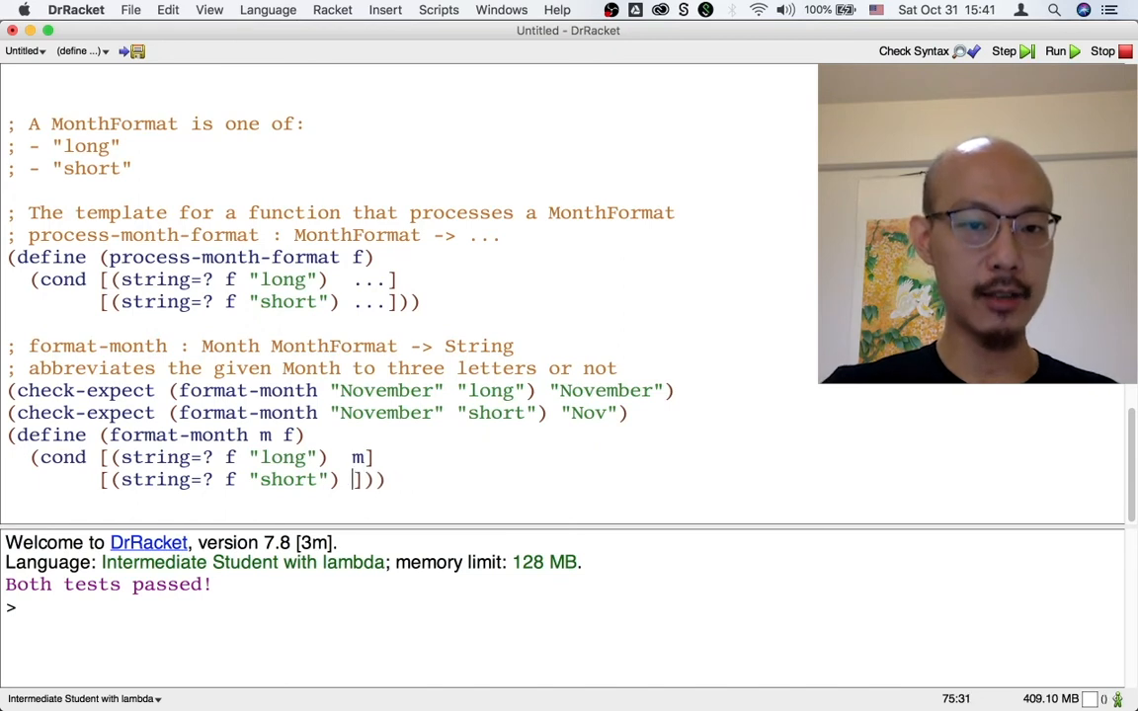
type("(abbrev-month m")
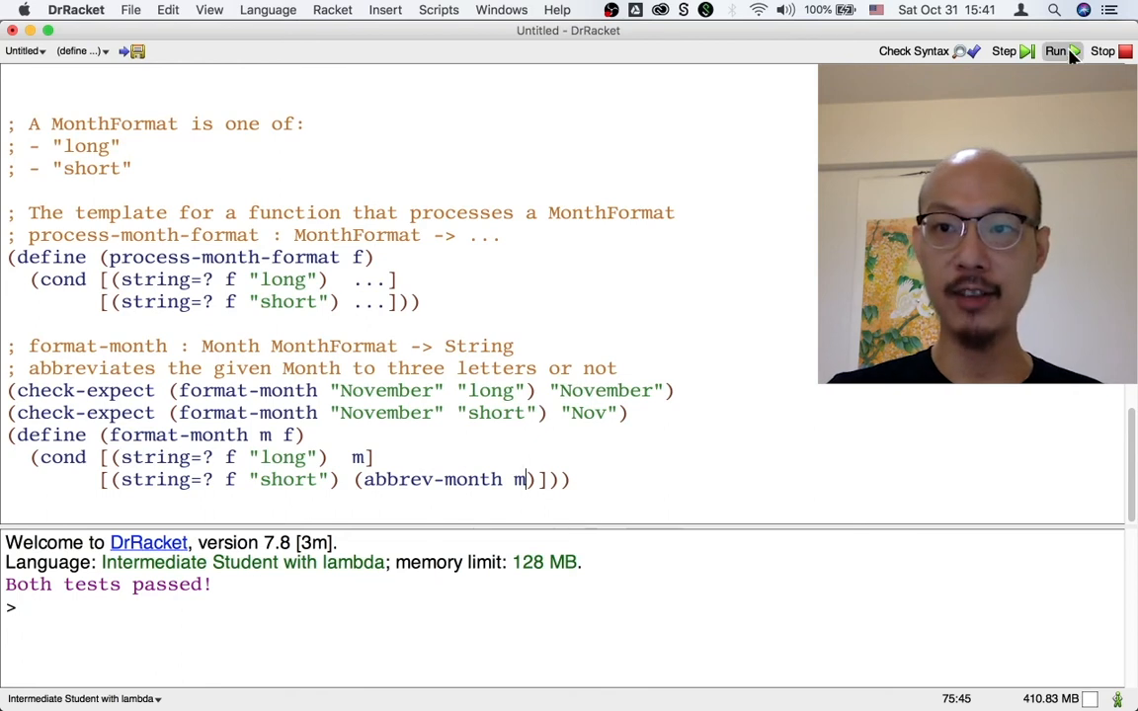
left_click(1055, 51)
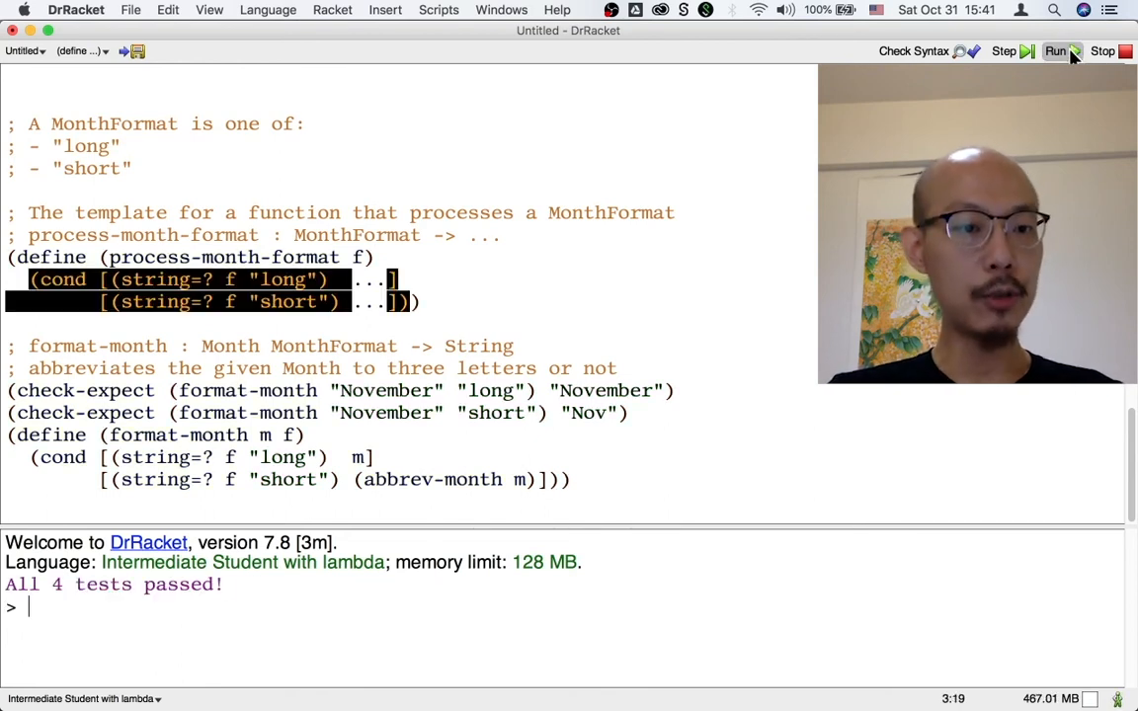